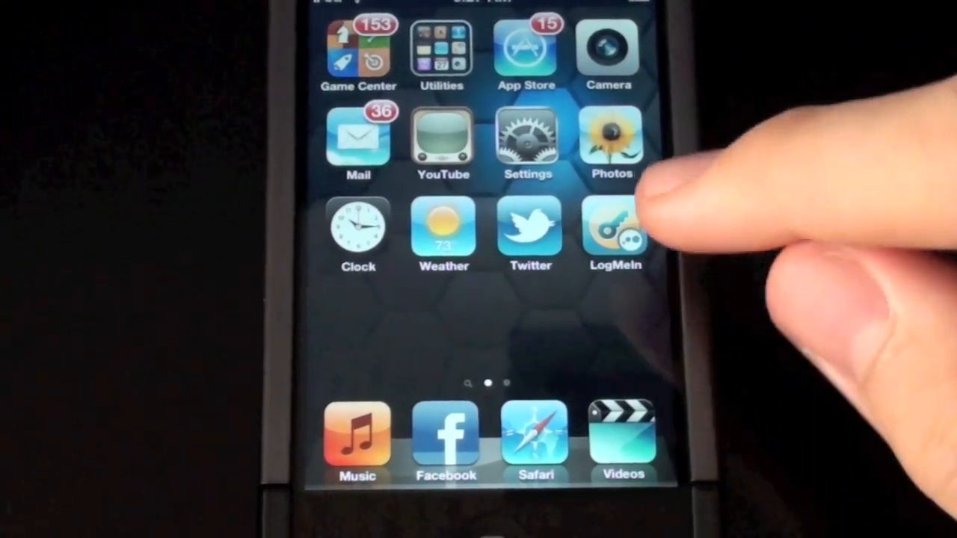
- Launch the LogMeIn Ignition app from the iOS home screen
click(616, 233)
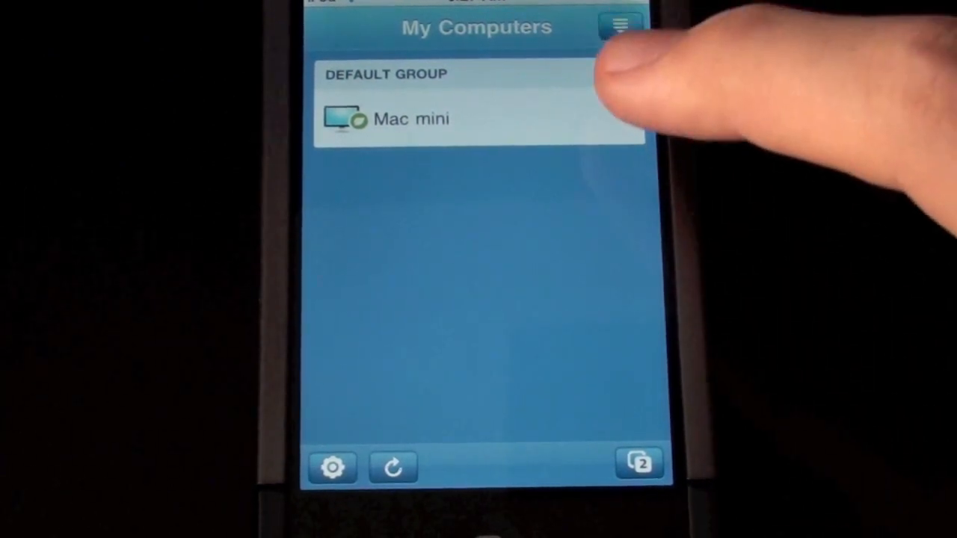
- Connect to the Mac mini listed under Default Group in My Computers
click(411, 118)
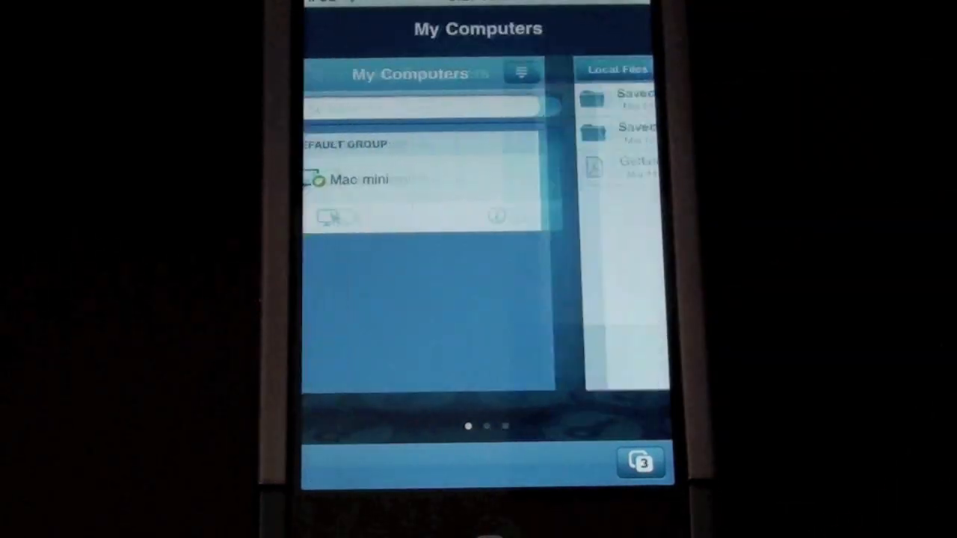
click(359, 180)
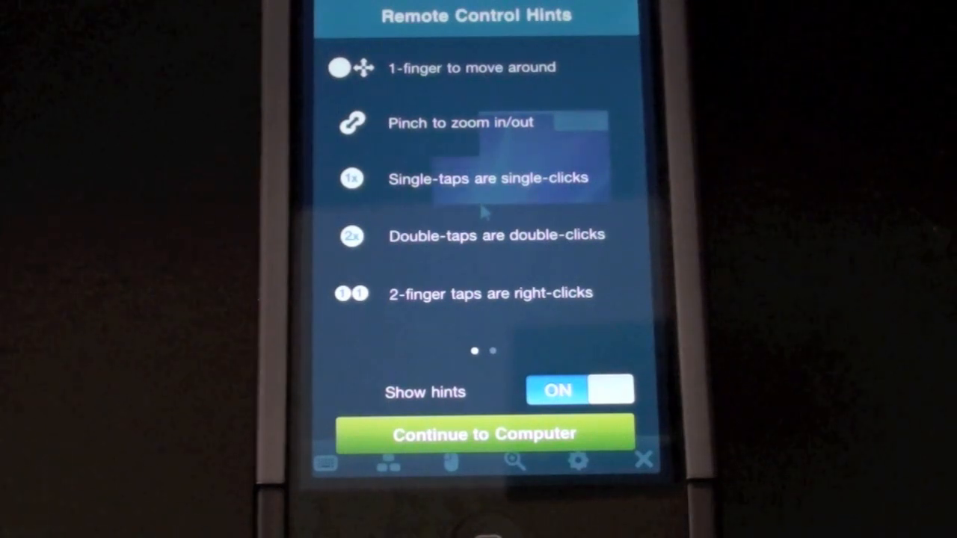
- Continue past the hints to the Mac mini desktop and show the session Settings panel
click(485, 433)
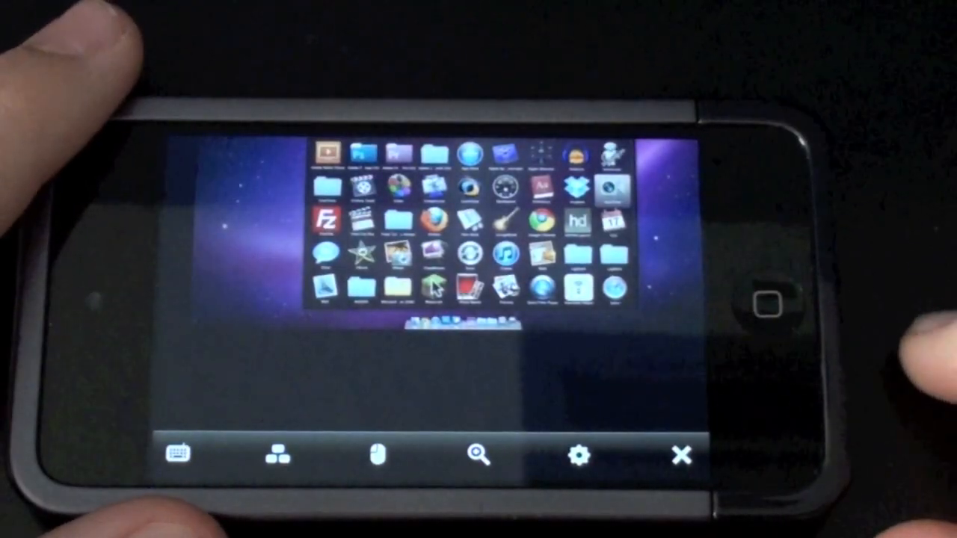
click(580, 454)
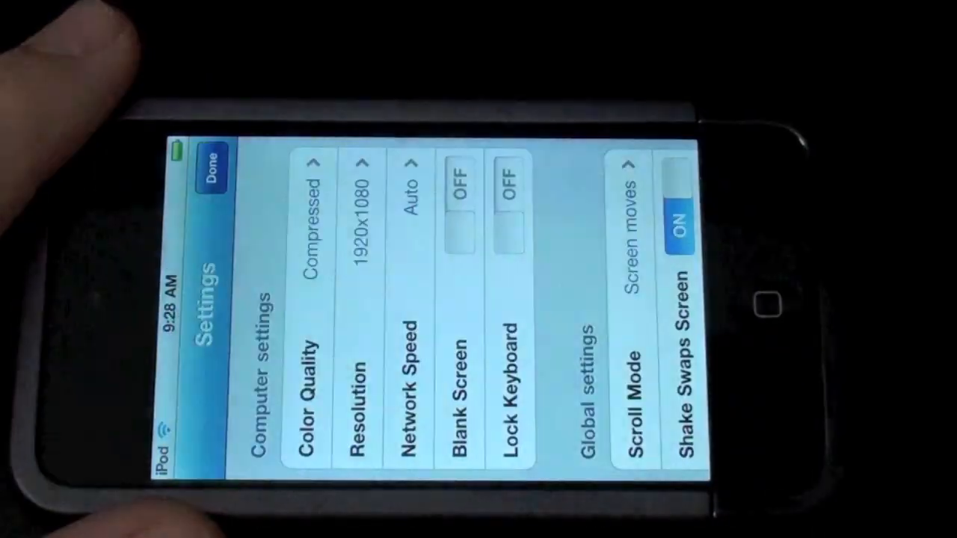